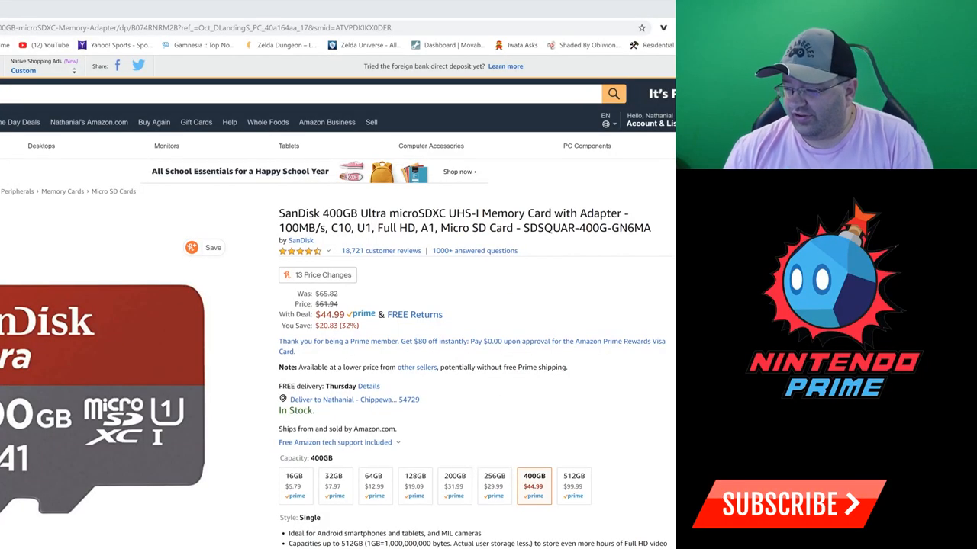
Select the 512GB capacity swatch for the SanDisk Ultra microSDXC card.
scroll("down", 3)
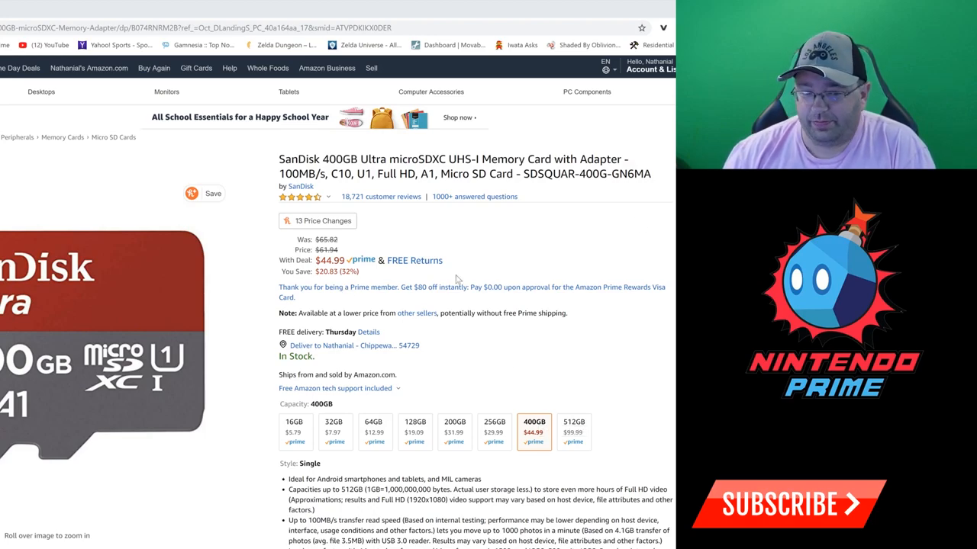
left_click(573, 430)
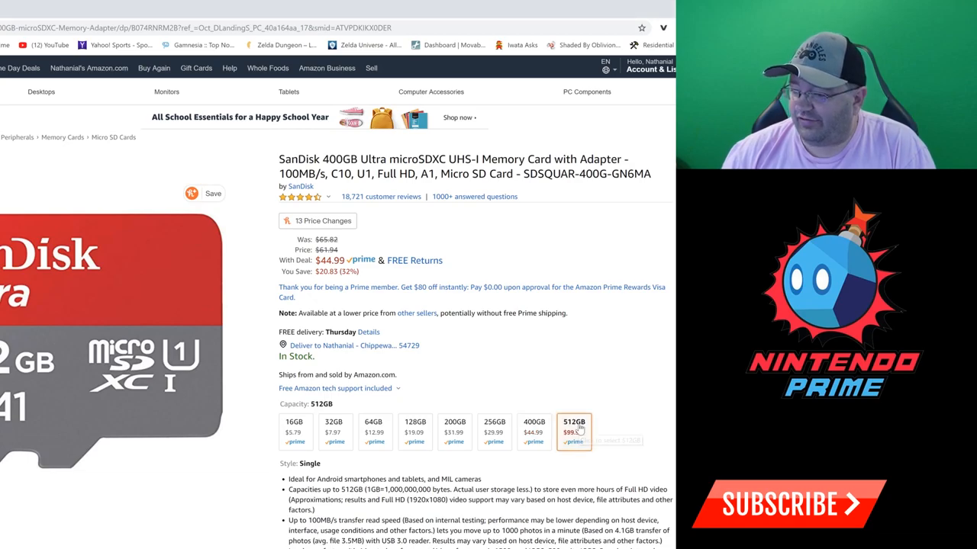
Load the 512GB SanDisk Ultra listing showing its $99.99 price.
left_click(574, 430)
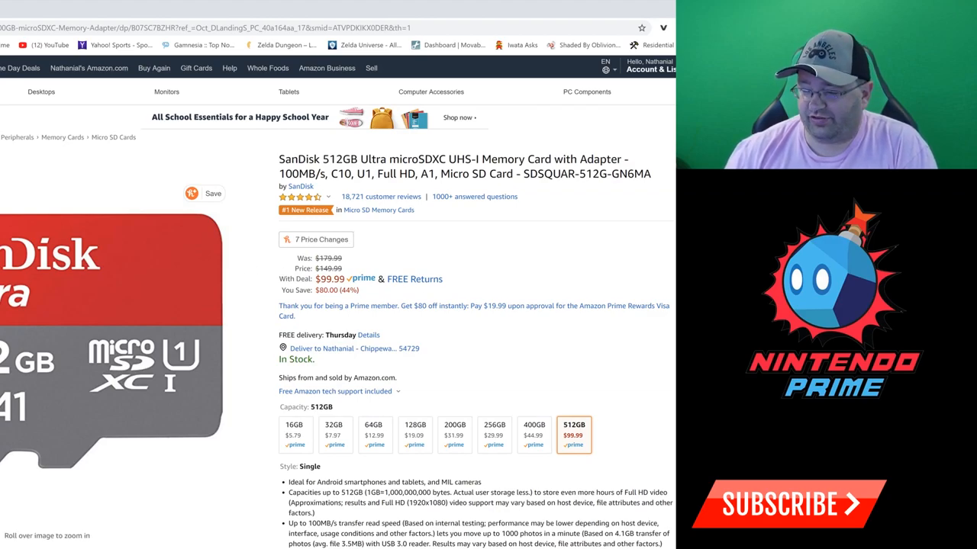
mouse_move(437, 246)
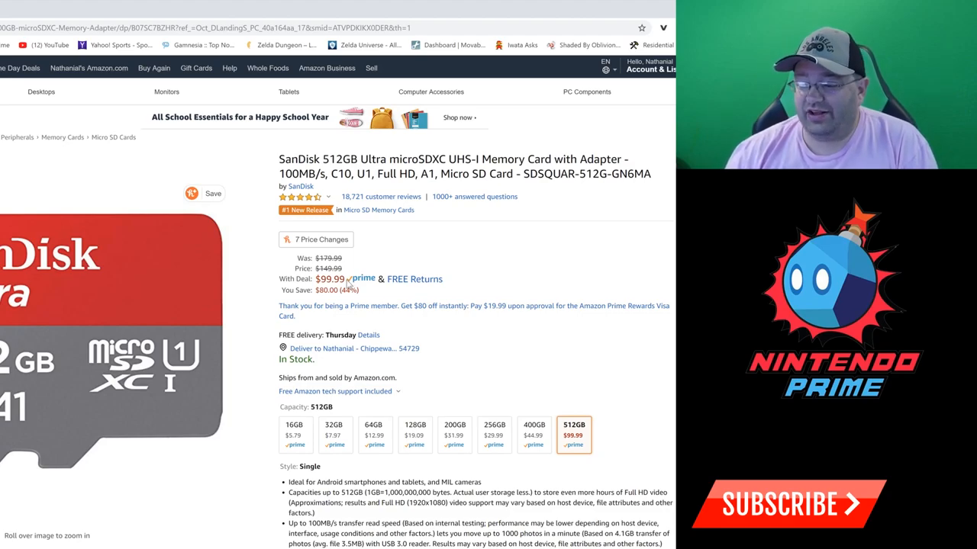
mouse_move(535, 435)
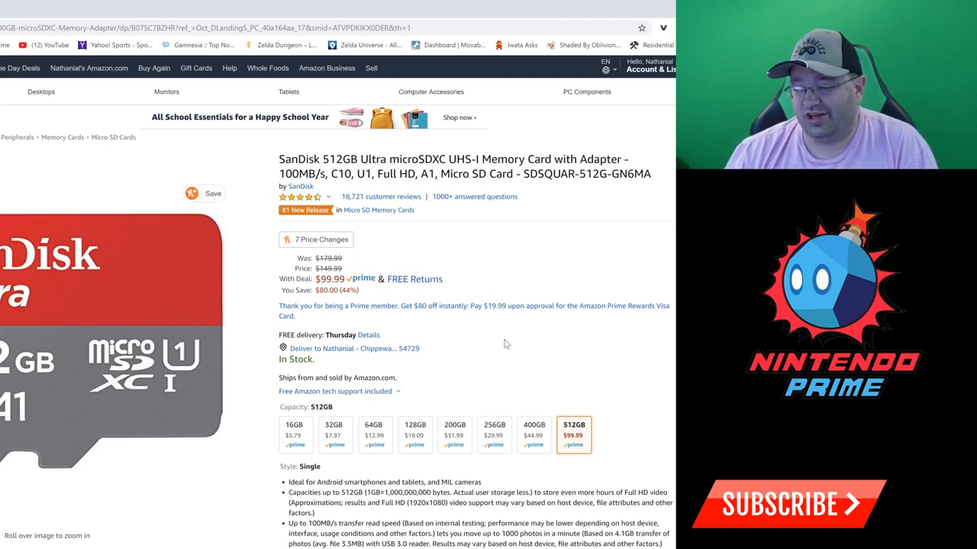
mouse_move(552, 339)
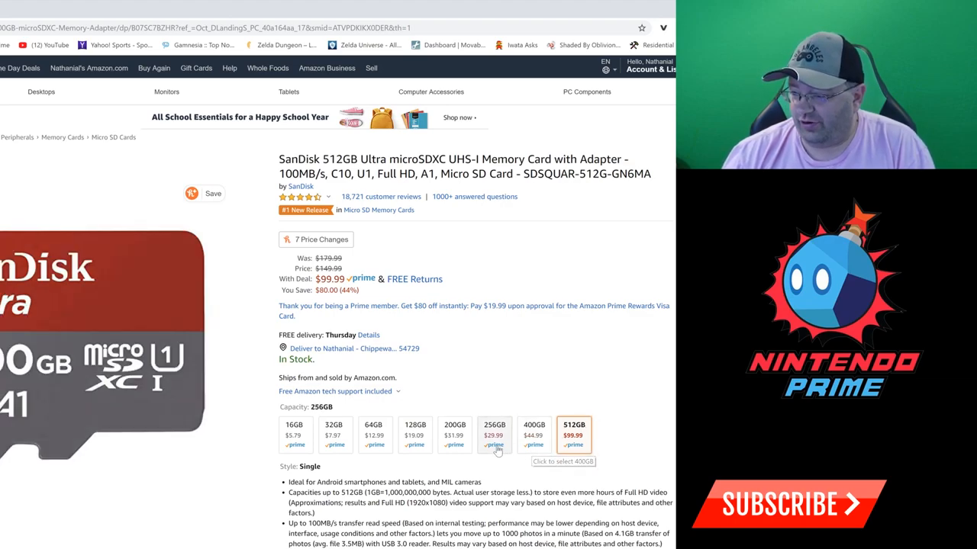
Load the 256GB SanDisk Ultra listing showing its $29.99 price.
left_click(494, 435)
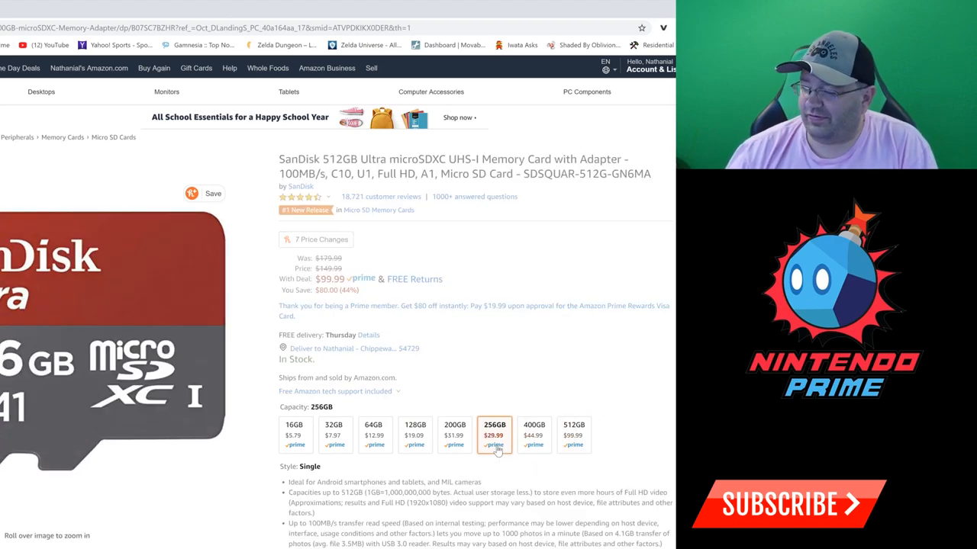
left_click(495, 435)
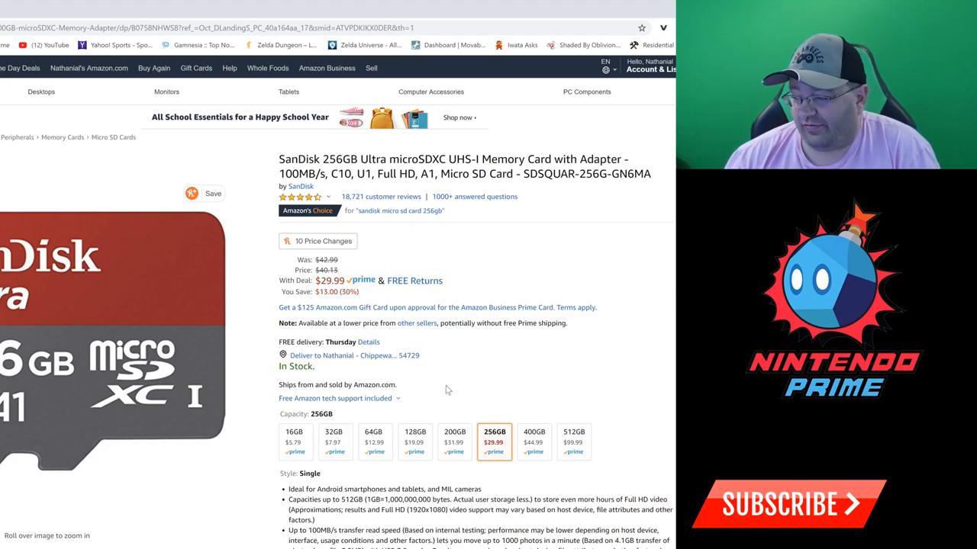
mouse_move(495, 450)
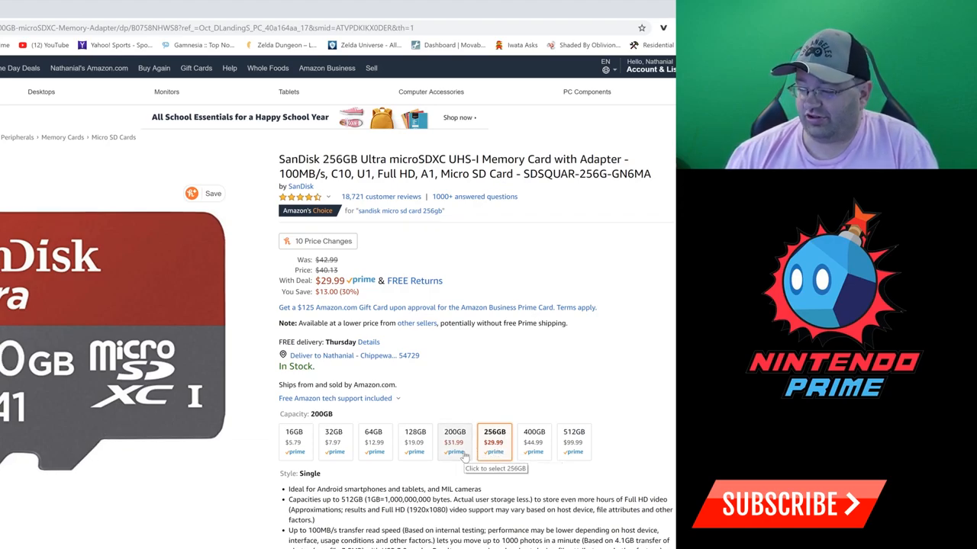
mouse_move(455, 452)
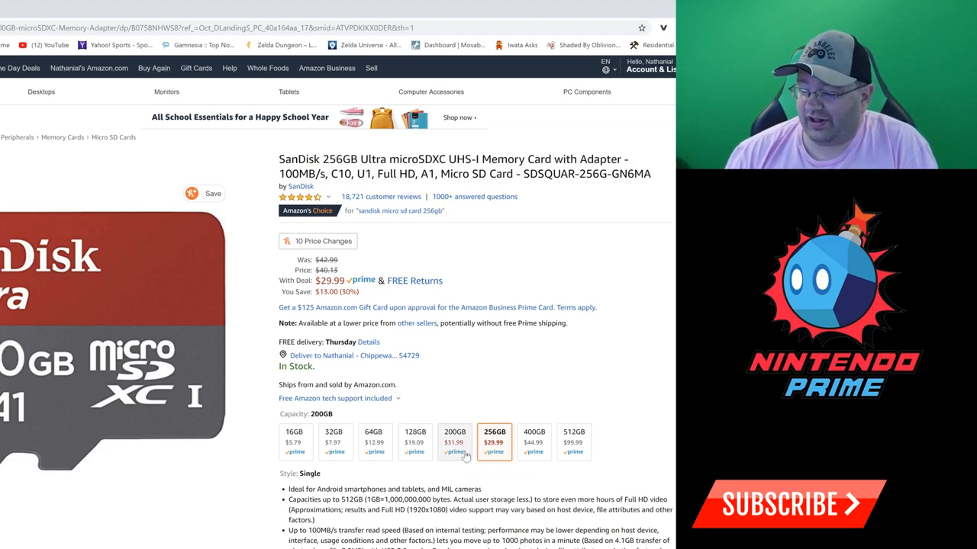
mouse_move(455, 442)
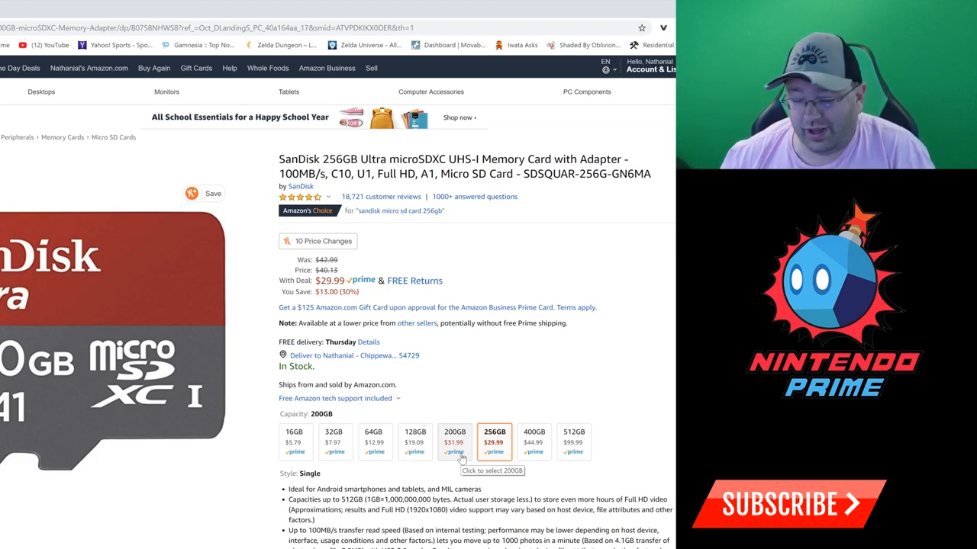
Browse the 128GB, 64GB, 32GB and 16GB swatches, then select the 64GB capacity.
left_click(495, 441)
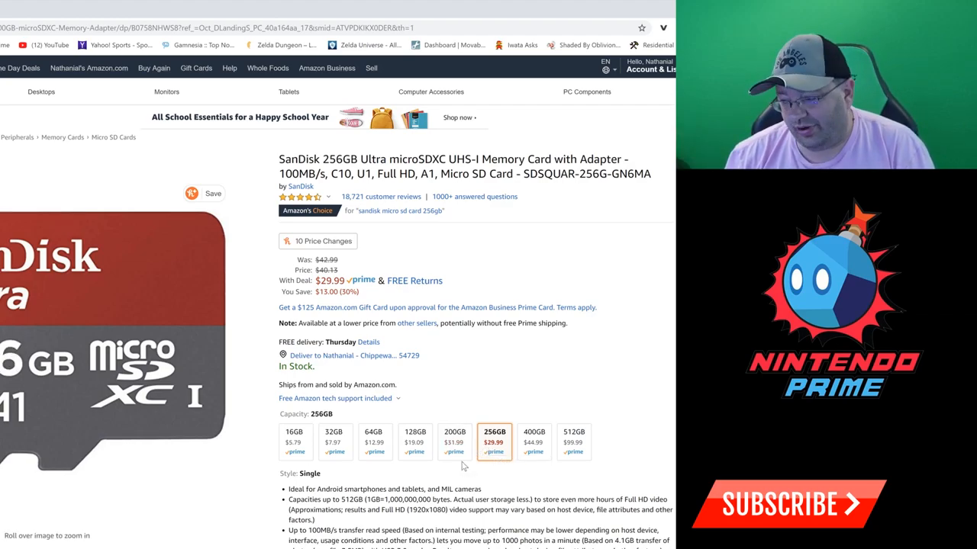
mouse_move(415, 442)
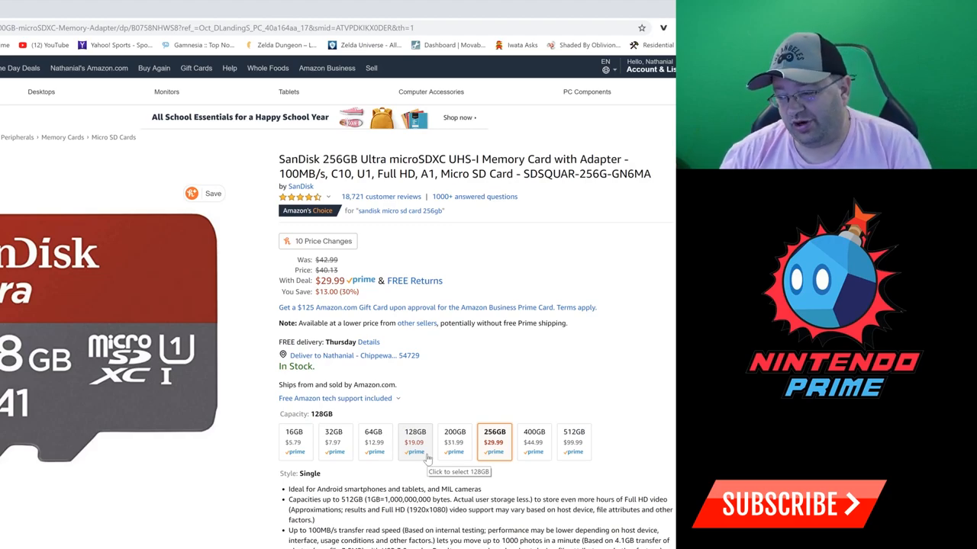
left_click(374, 442)
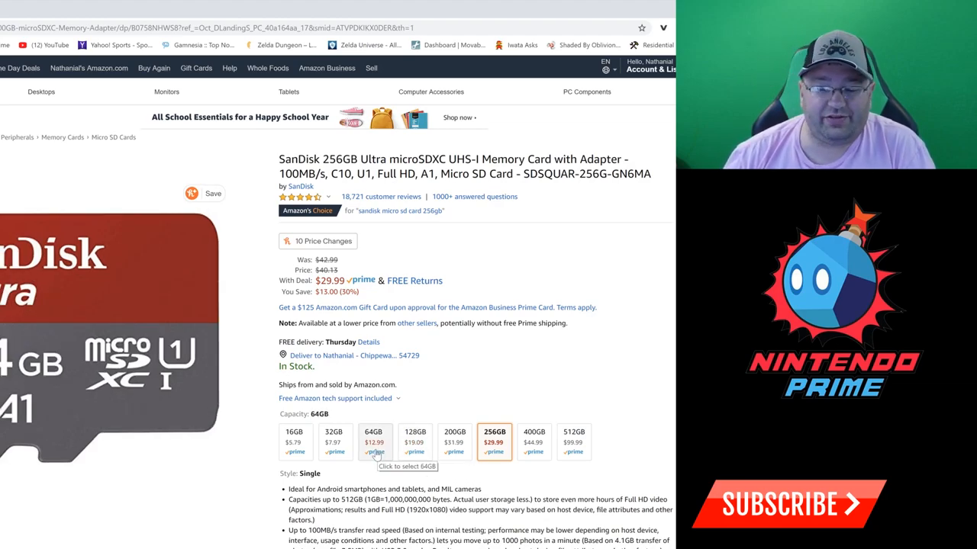
left_click(333, 443)
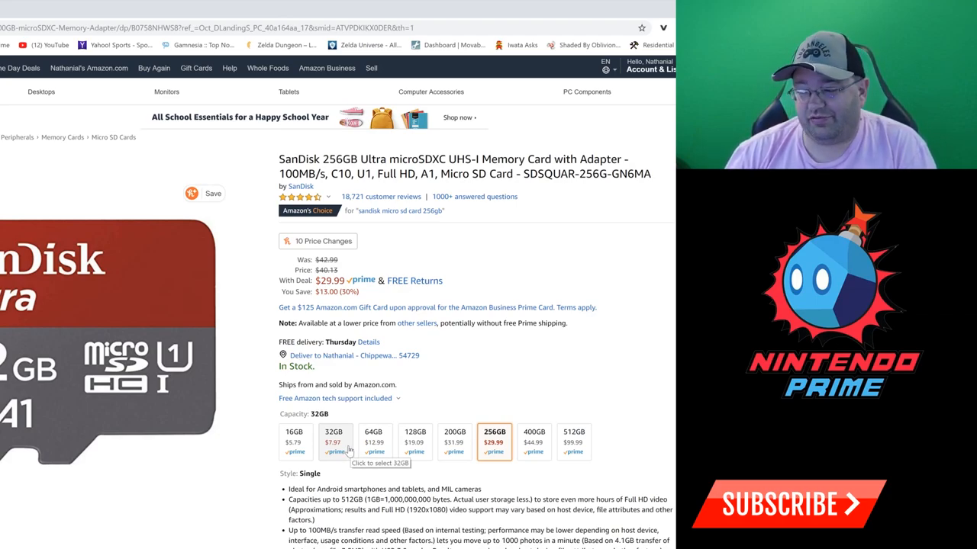
left_click(293, 436)
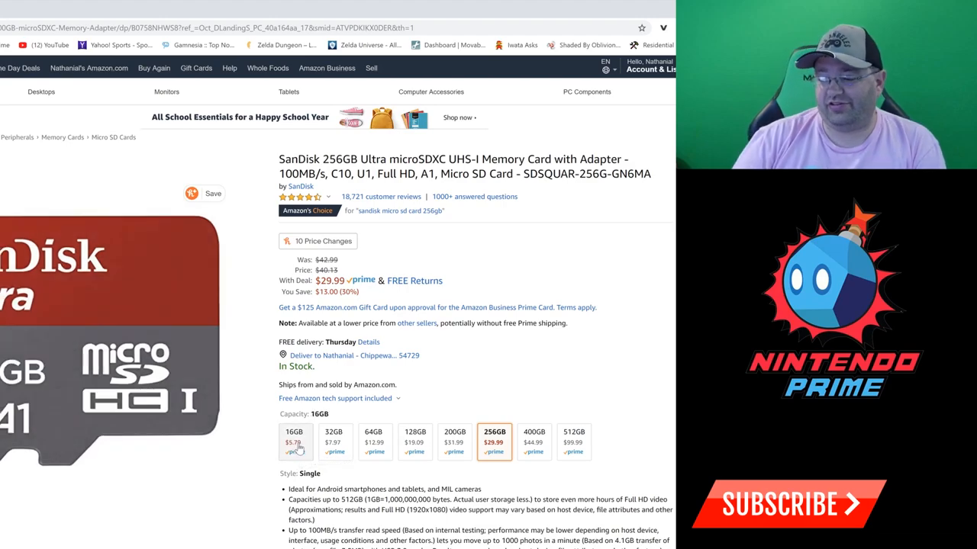
left_click(332, 441)
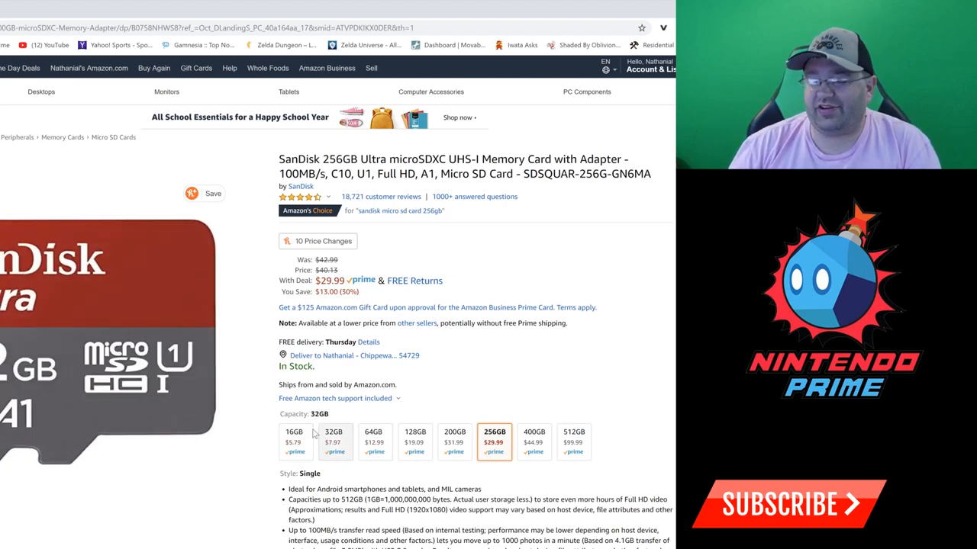
left_click(374, 440)
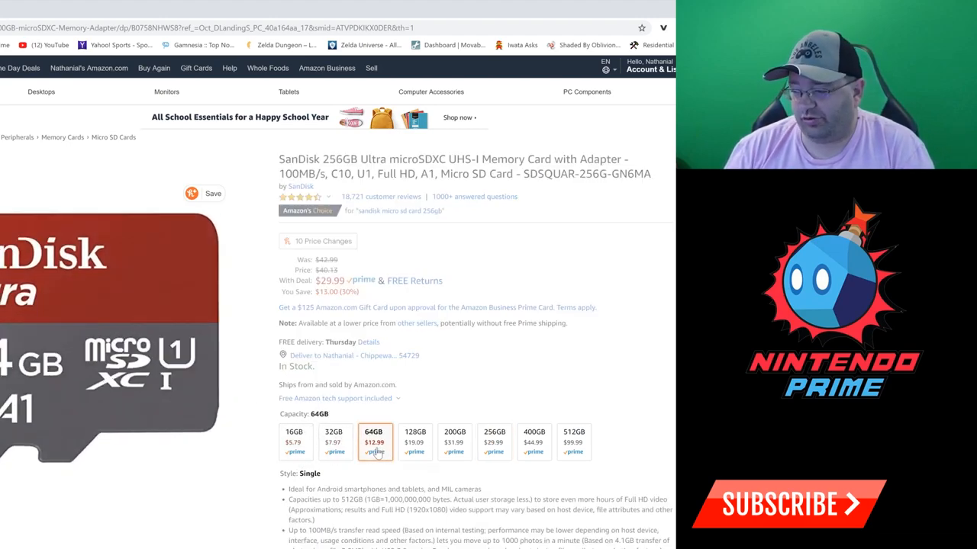
Load the 64GB listing at $12.99, then return to the 400GB capacity at $44.99.
left_click(374, 441)
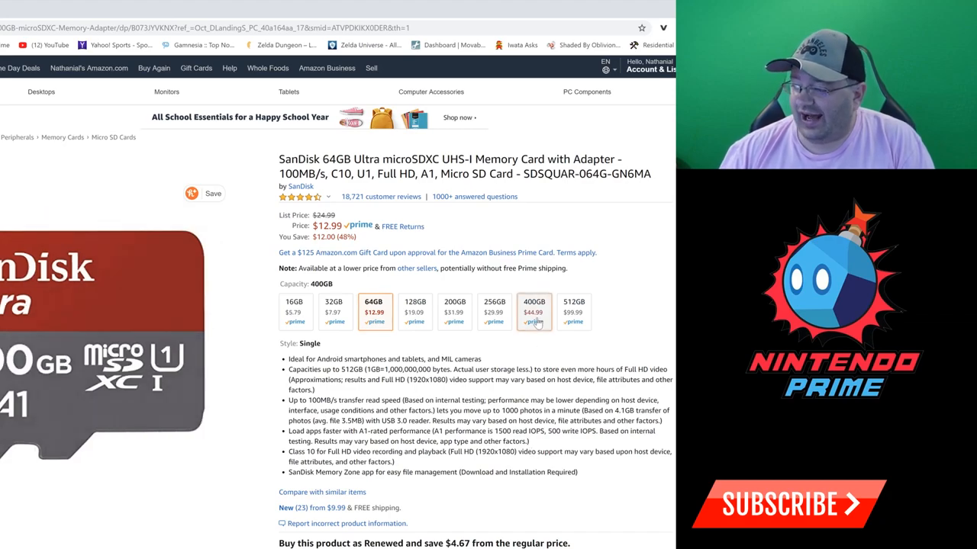
left_click(534, 311)
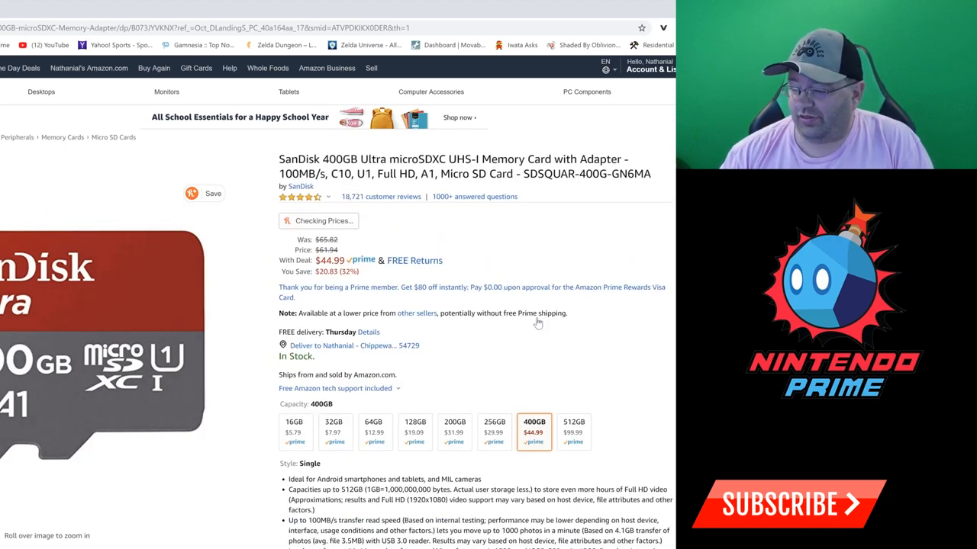